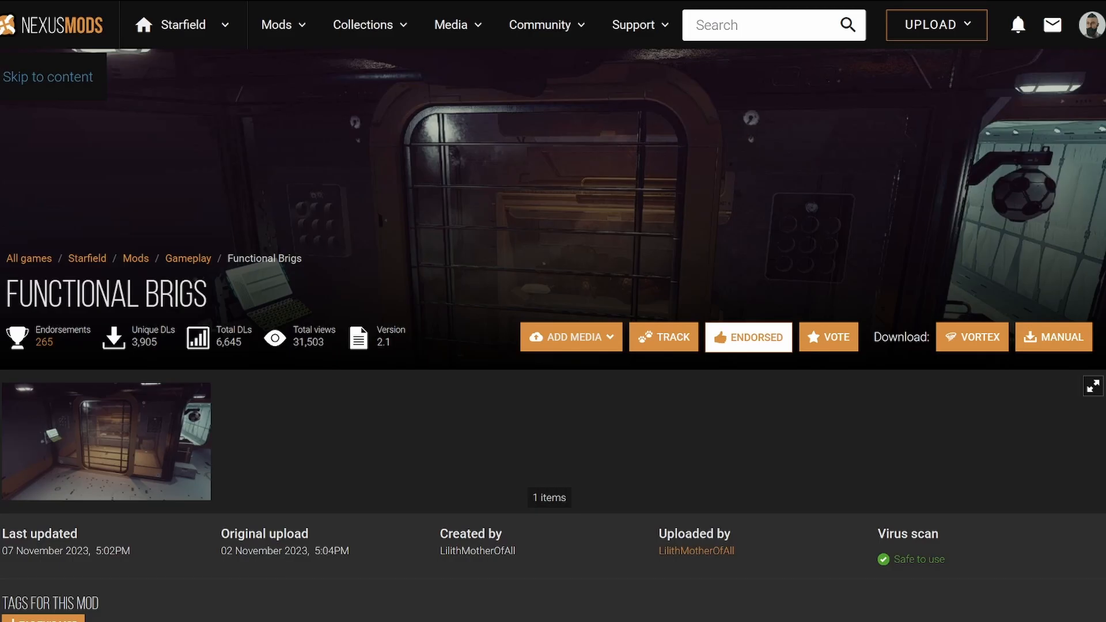
Expand Plugins.txt Enabler's Requirements and go to the Starfield Script Extender (SFSE) page.
{"action": "scroll", "scroll_direction": "down", "scroll_amount": 3}
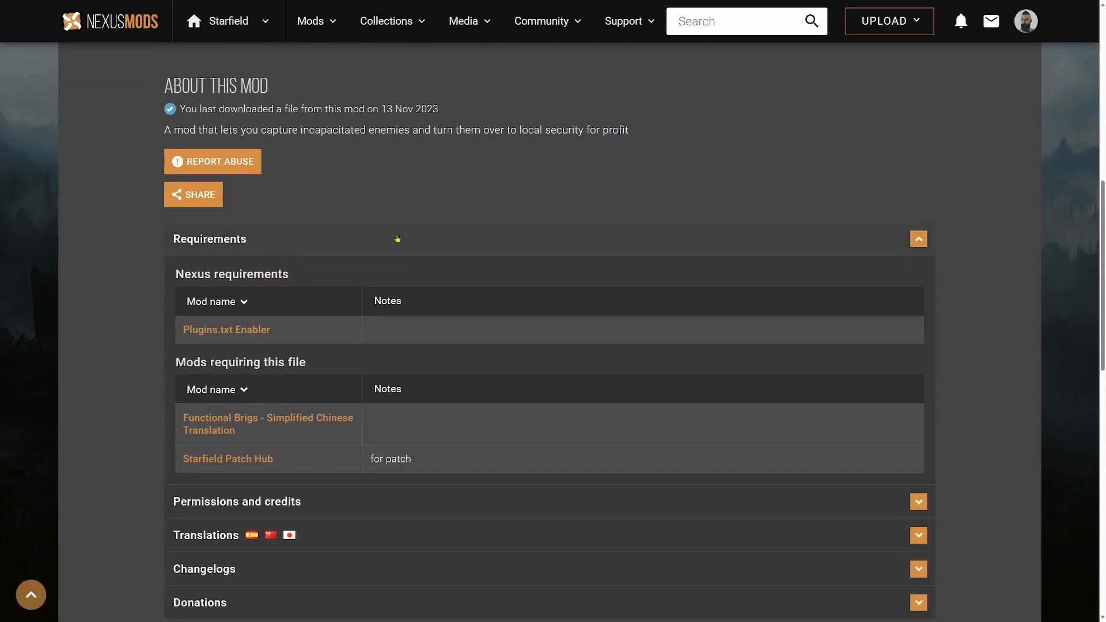
{"action": "mouse_move", "coordinate": [282, 335]}
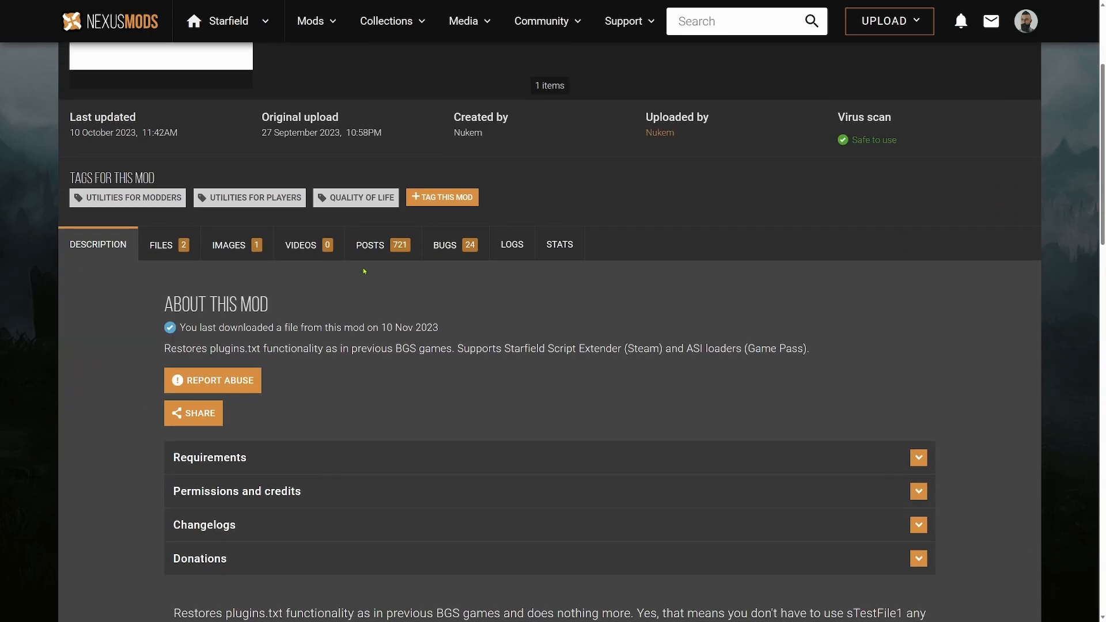
{"action": "scroll", "scroll_direction": "down", "scroll_amount": 3}
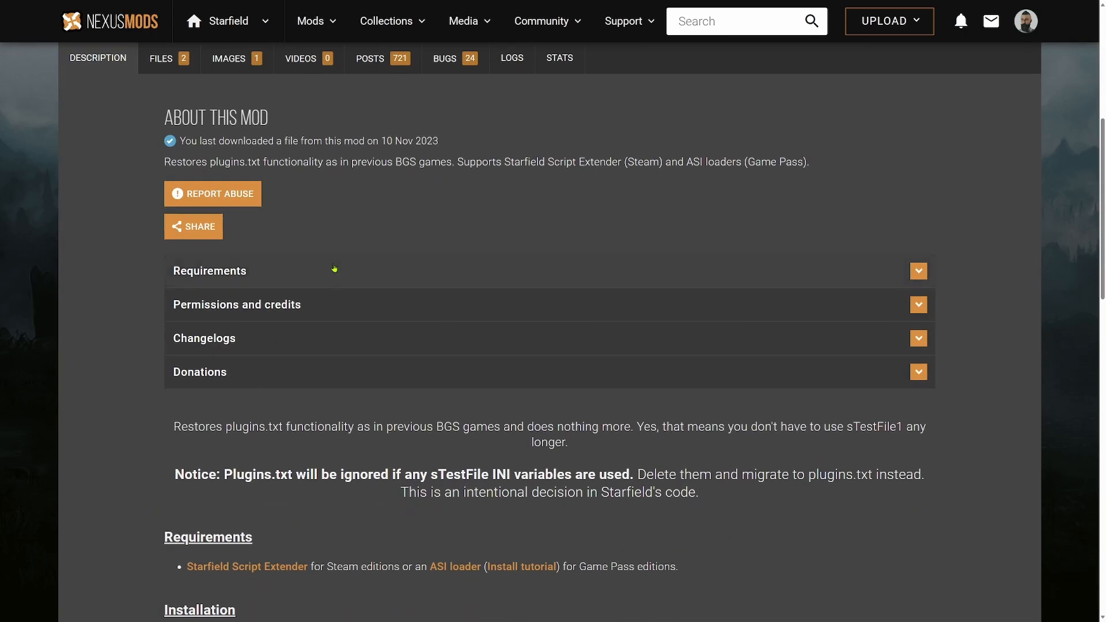
{"action": "left_click", "coordinate": [210, 270]}
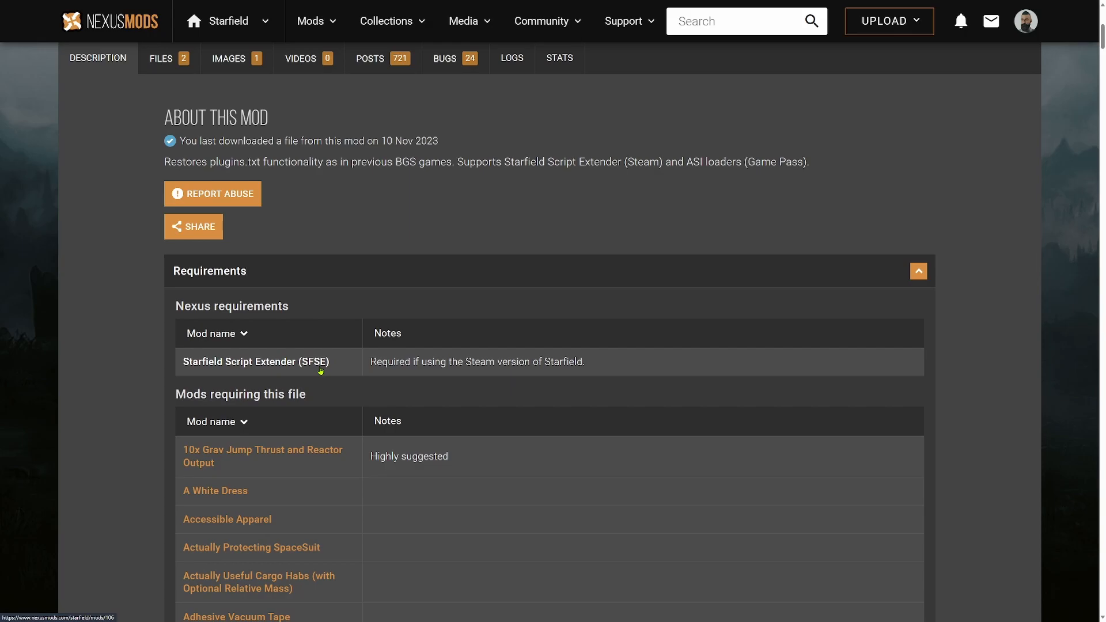
{"action": "left_click", "coordinate": [255, 361]}
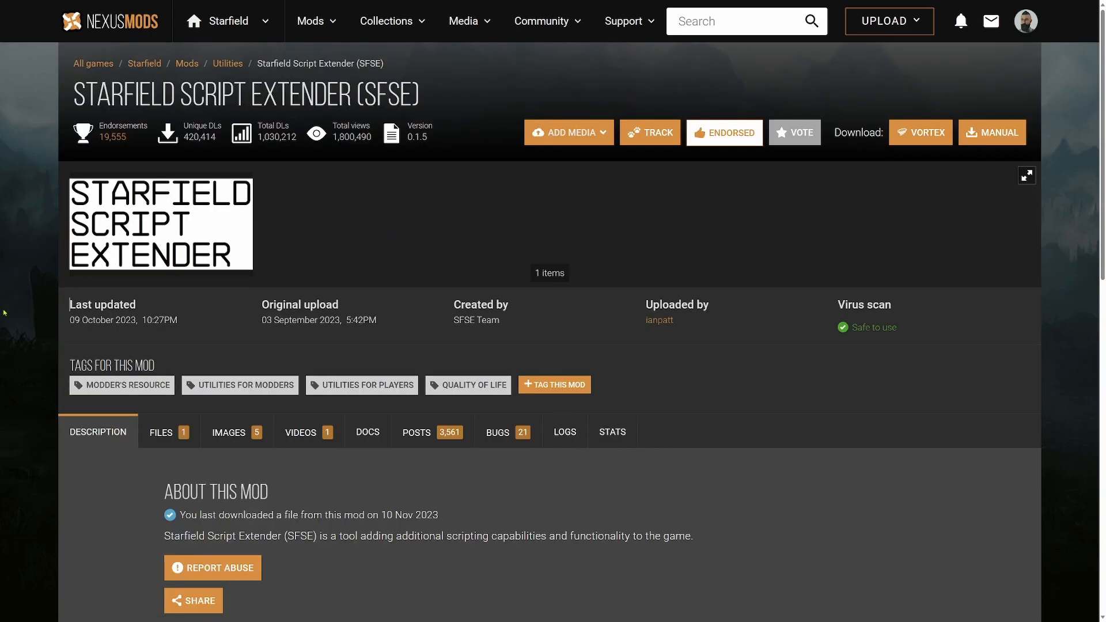
Scroll through the SFSE description to its Steam-only note and installation steps.
{"action": "scroll", "scroll_direction": "down", "scroll_amount": 3}
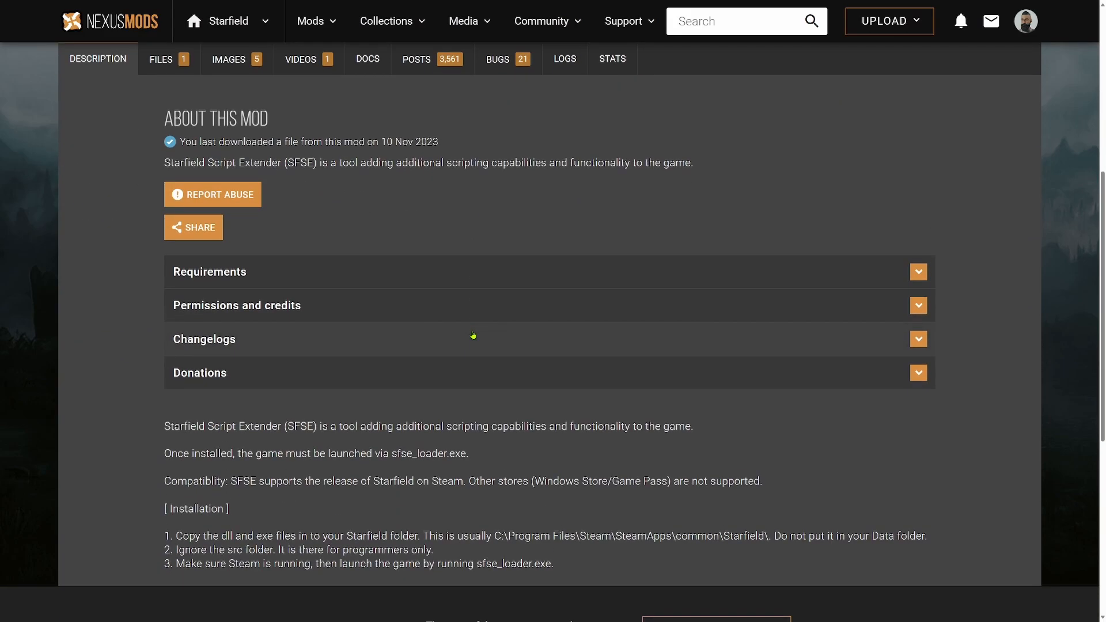
{"action": "mouse_move", "coordinate": [417, 366]}
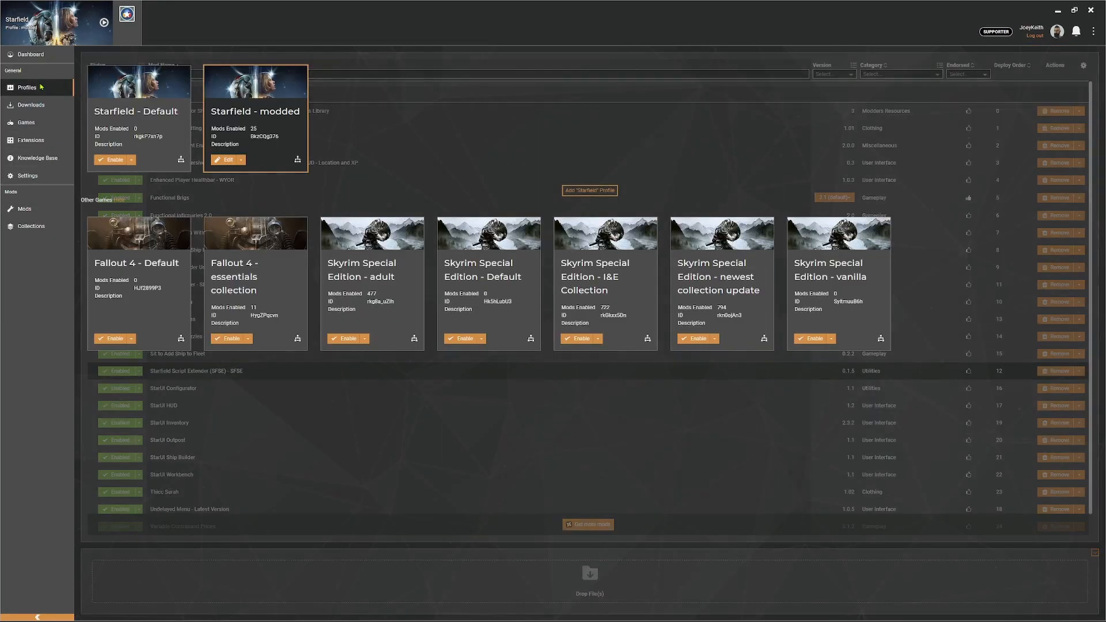
Check the Starfield mod list shows SFSE enabled, then open a game folder from the Open menu.
{"action": "left_click", "coordinate": [31, 54]}
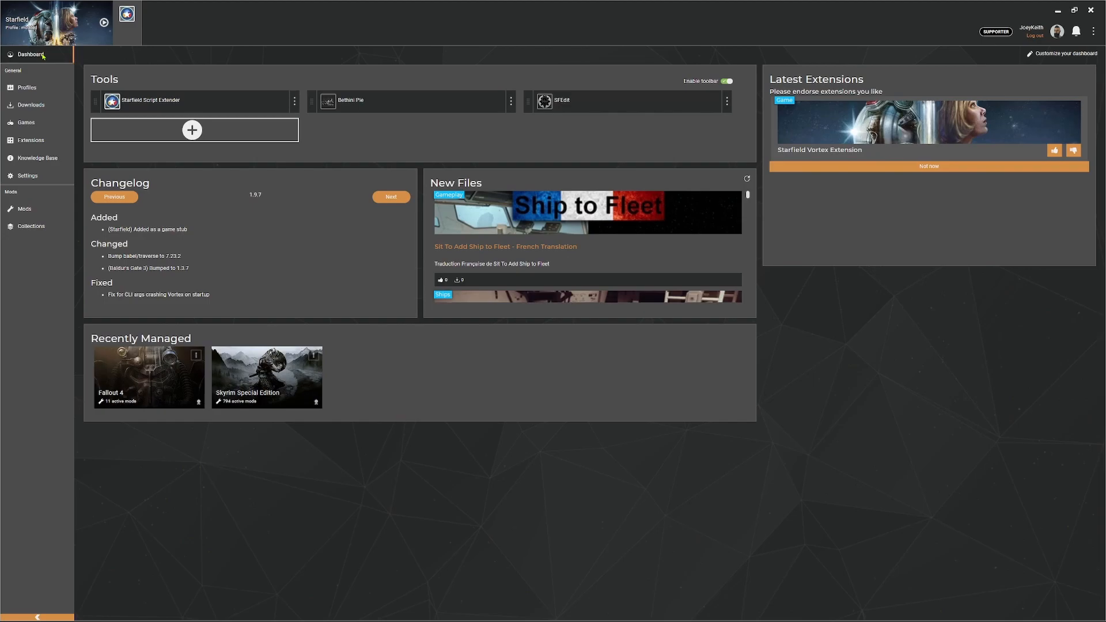
{"action": "left_click", "coordinate": [24, 208]}
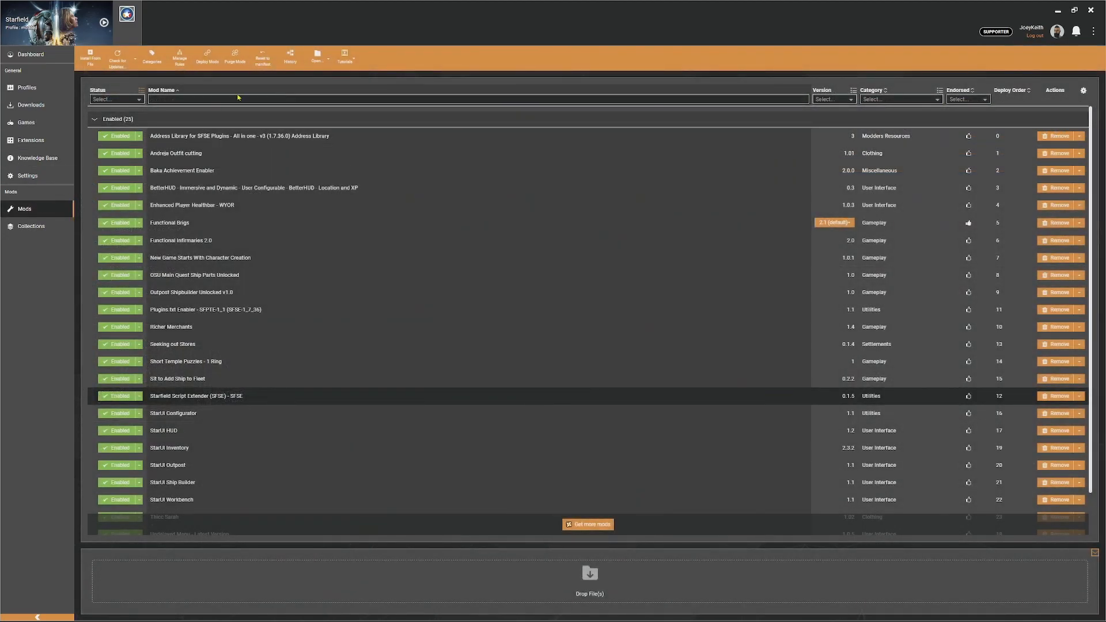
{"action": "left_click", "coordinate": [317, 56]}
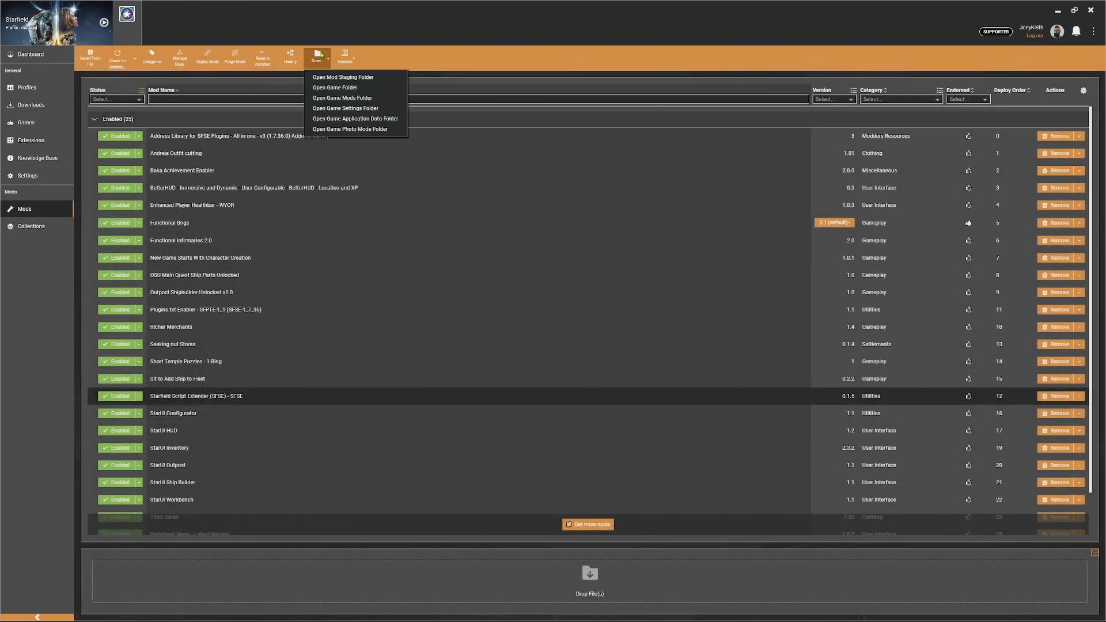
{"action": "left_click", "coordinate": [334, 87]}
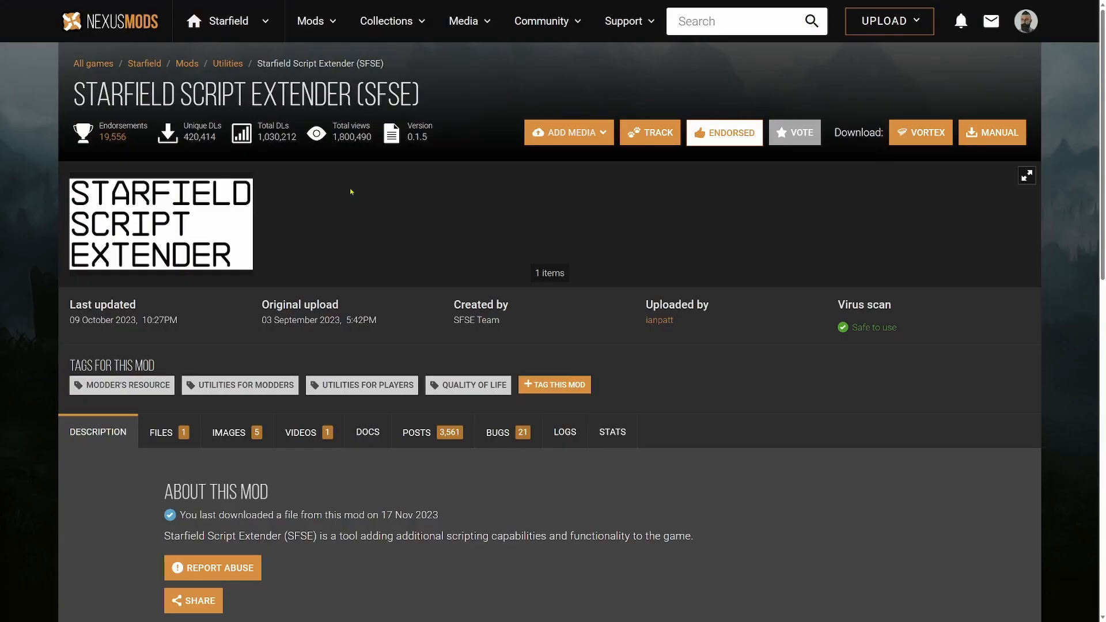
Confirm SFSE 0.1.5 on the Files tab, then return to the Vortex Dashboard.
{"action": "left_click", "coordinate": [160, 431]}
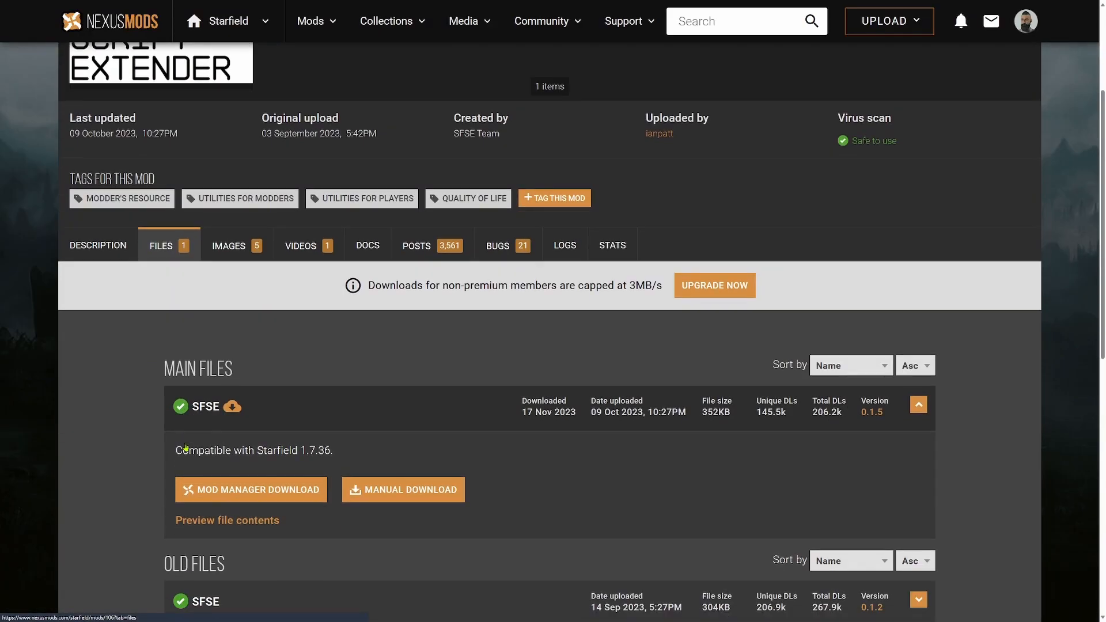
{"action": "scroll", "scroll_direction": "down", "scroll_amount": 3}
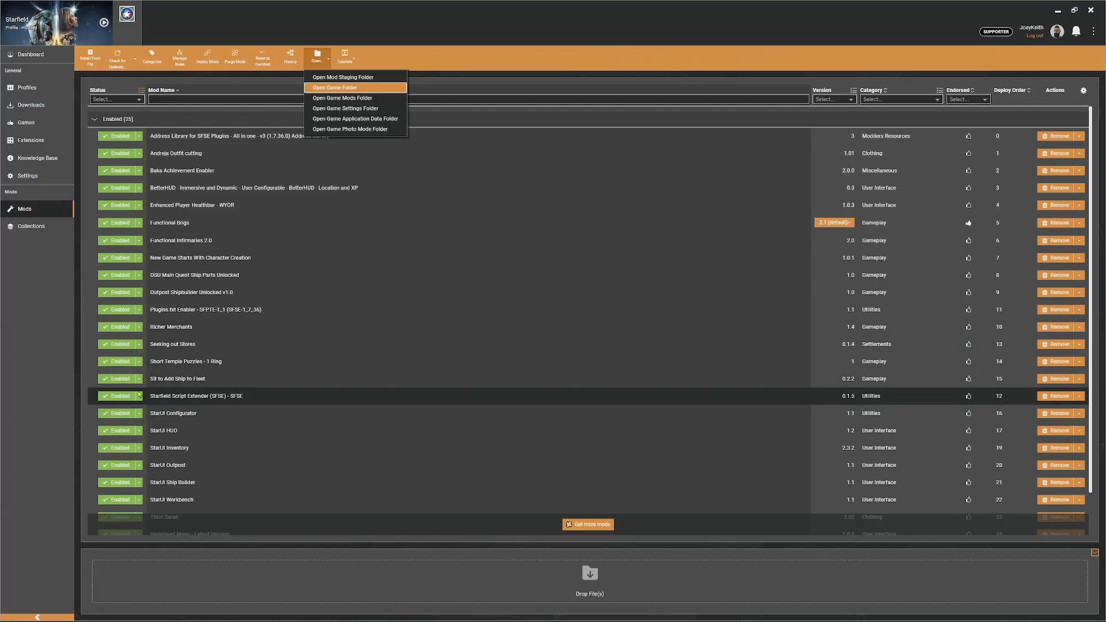
{"action": "mouse_move", "coordinate": [73, 242]}
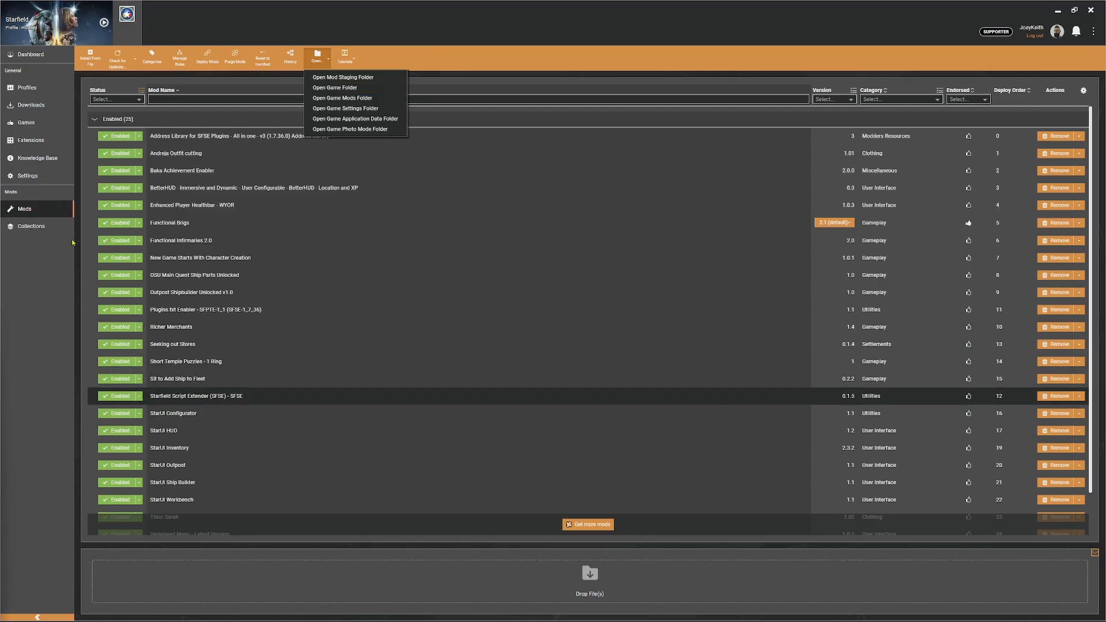
{"action": "left_click", "coordinate": [29, 54]}
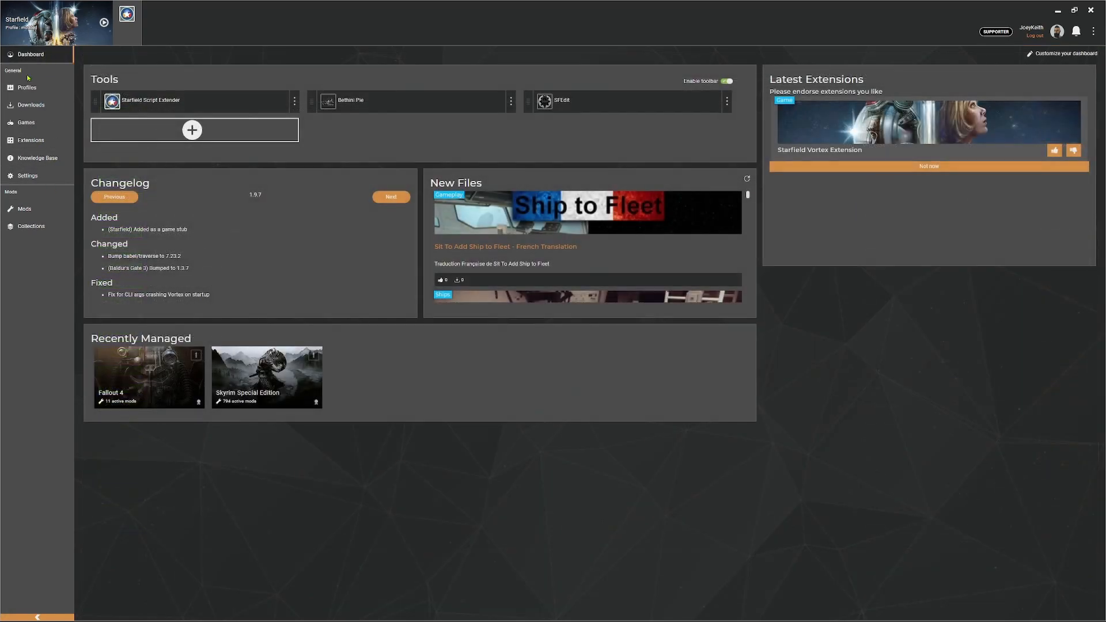
{"action": "mouse_move", "coordinate": [178, 99]}
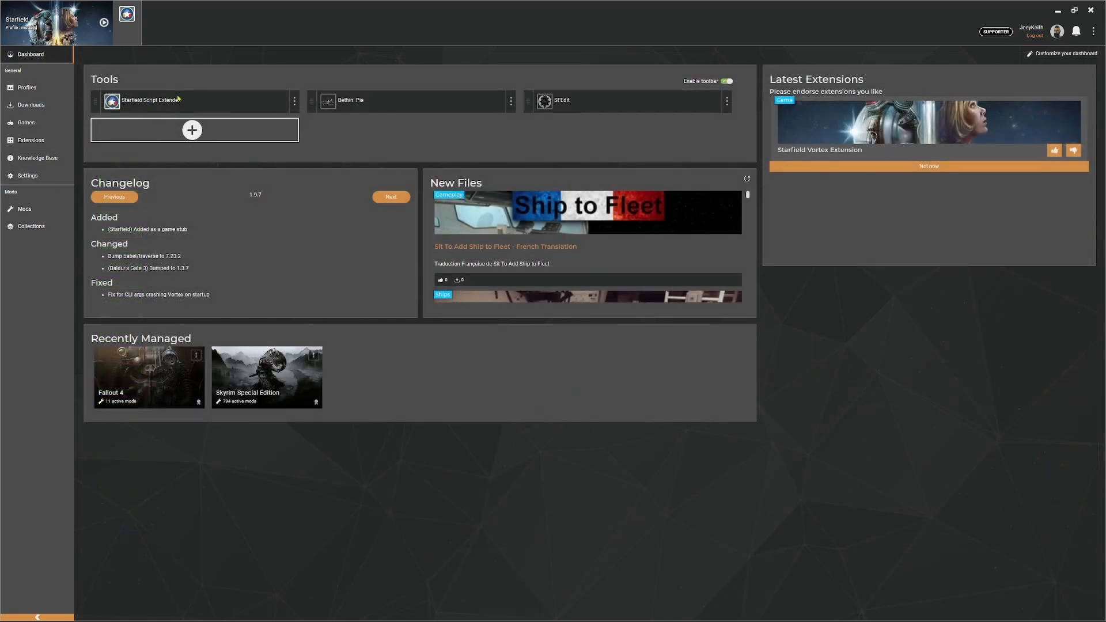
Set the Starfield Script Extender tool as the primary launcher on the Dashboard.
{"action": "left_click", "coordinate": [294, 101]}
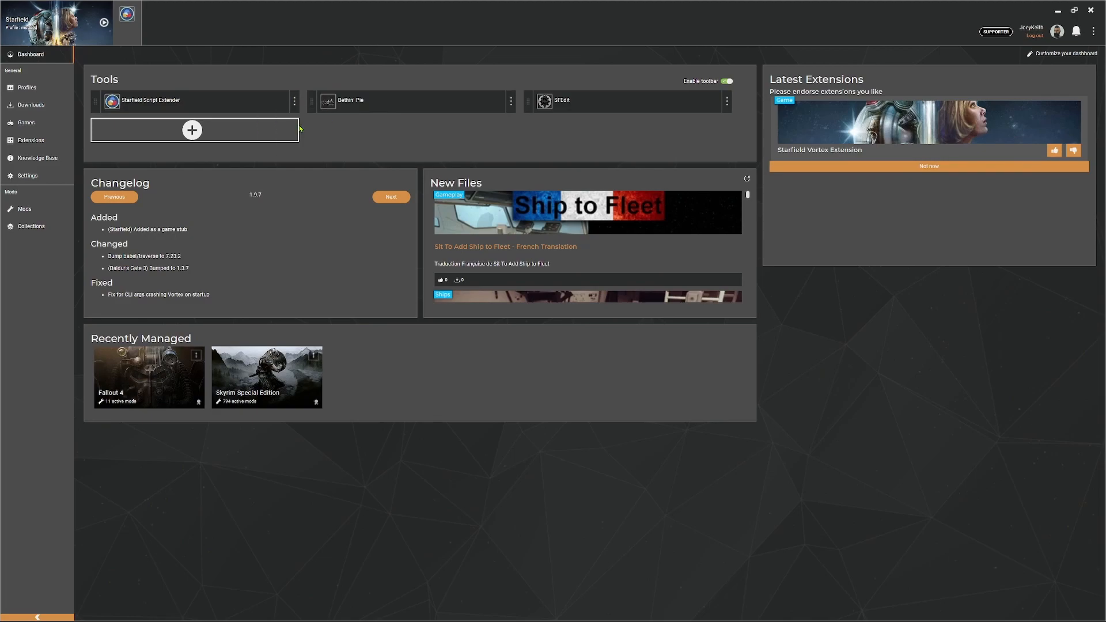
{"action": "left_click", "coordinate": [295, 101]}
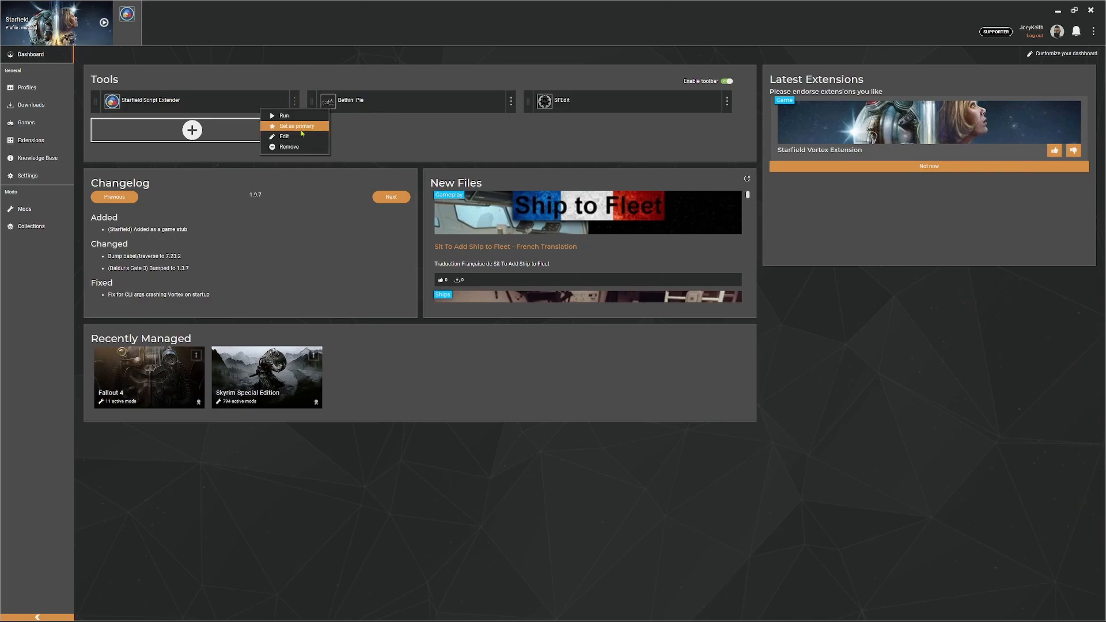
{"action": "left_click", "coordinate": [297, 126]}
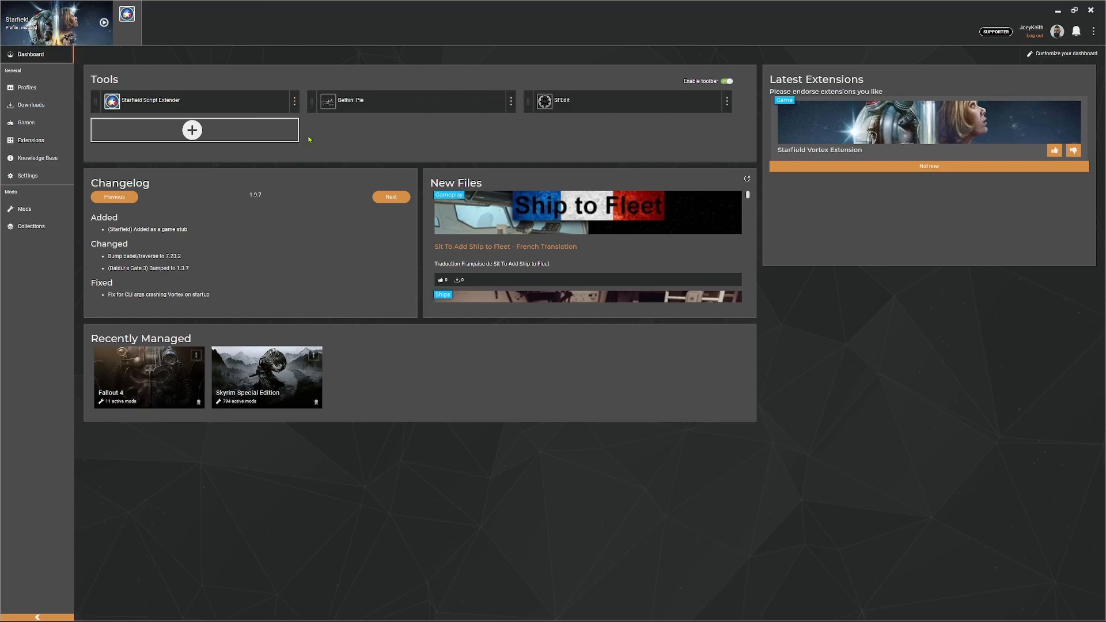
{"action": "mouse_move", "coordinate": [126, 13]}
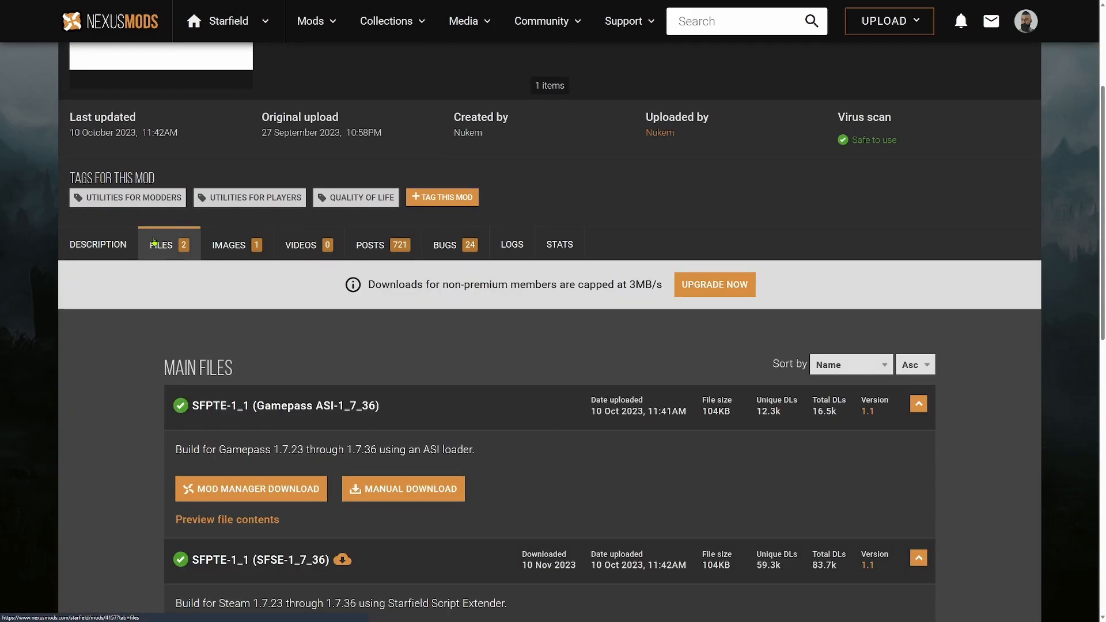
Browse the Functional Brigs Files tab after checking Plugins.txt Enabler's builds.
{"action": "scroll", "scroll_direction": "down", "scroll_amount": 3}
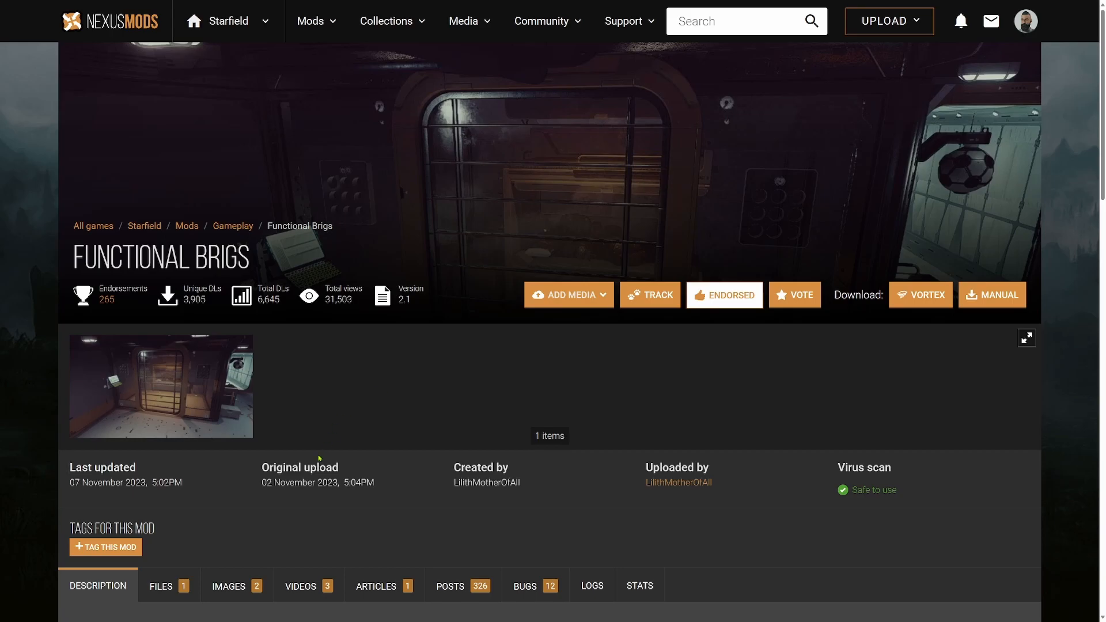
{"action": "left_click", "coordinate": [160, 585]}
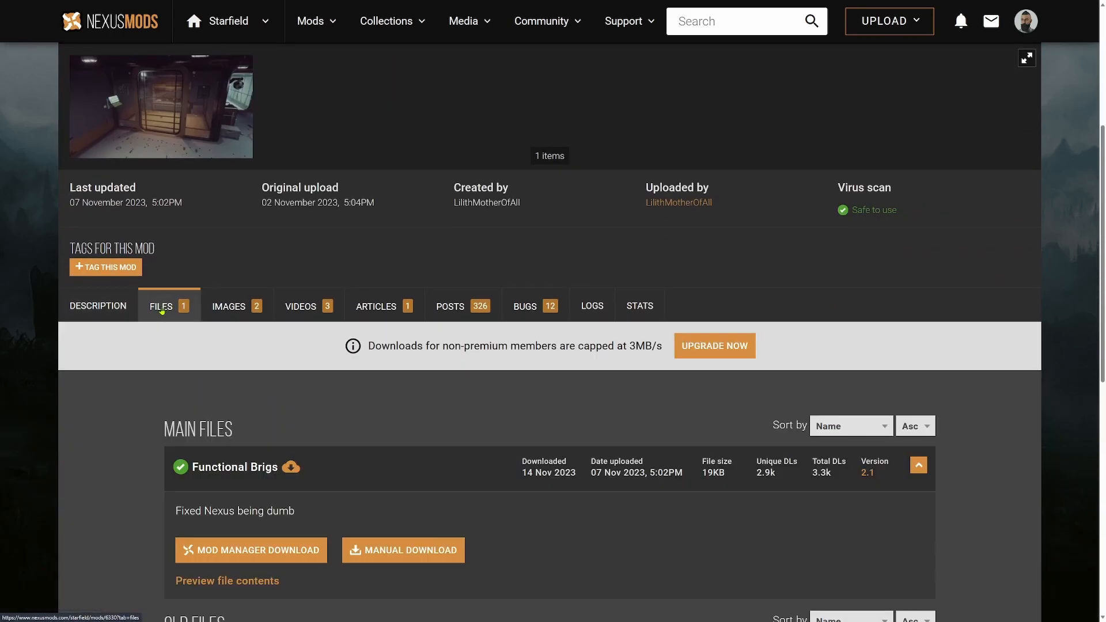
{"action": "scroll", "scroll_direction": "down", "scroll_amount": 3}
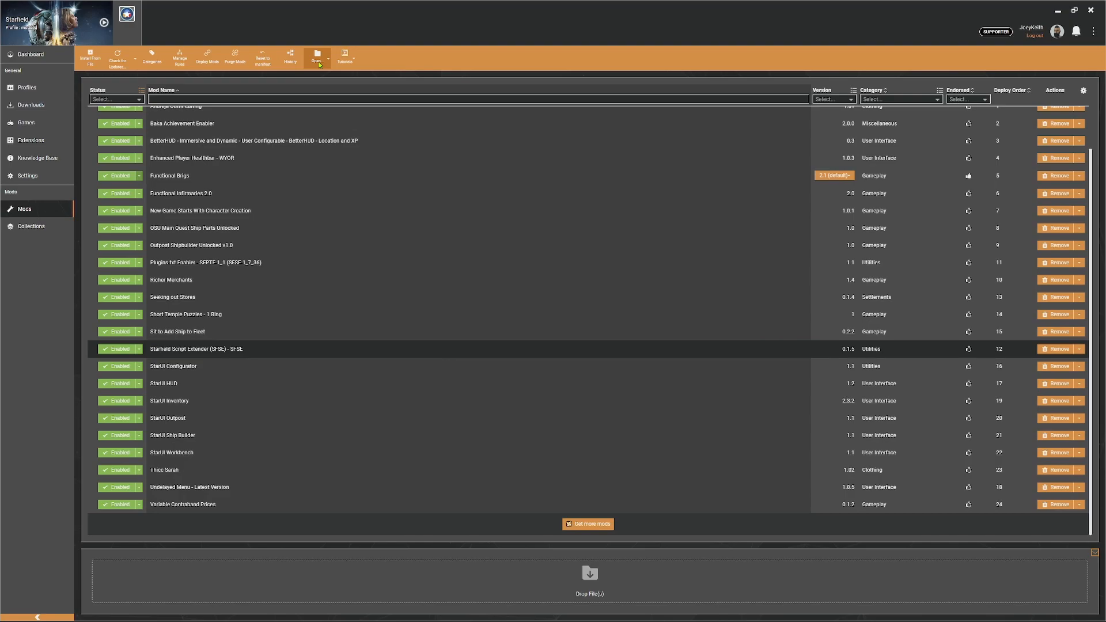
Open Starfield's AppData\Local folder via Open Game Application Data Folder.
{"action": "left_click", "coordinate": [317, 58]}
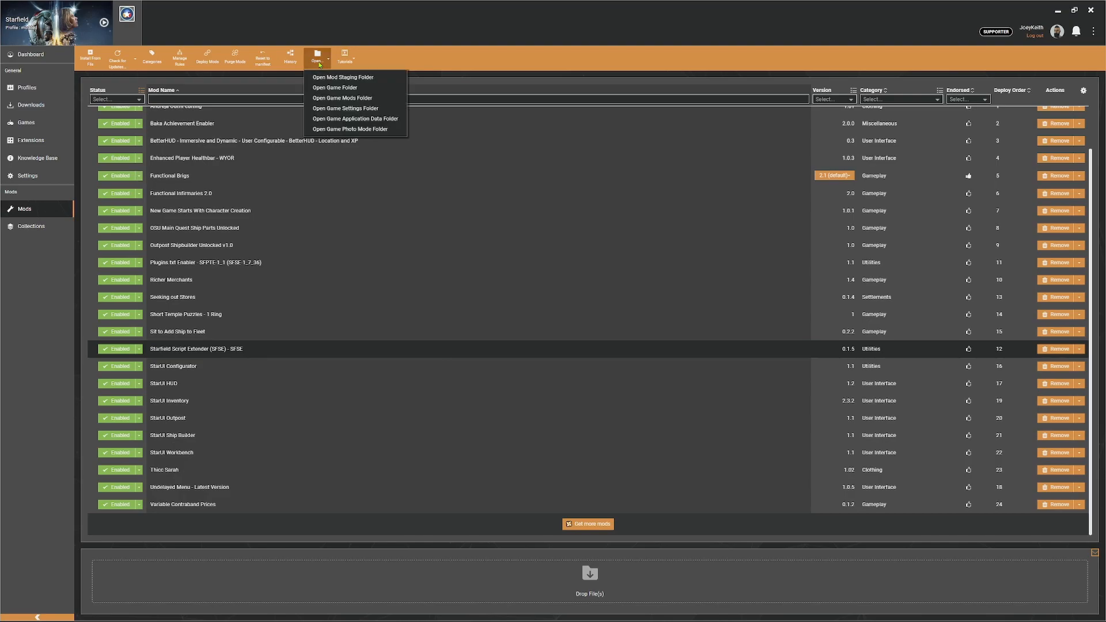
{"action": "mouse_move", "coordinate": [355, 118]}
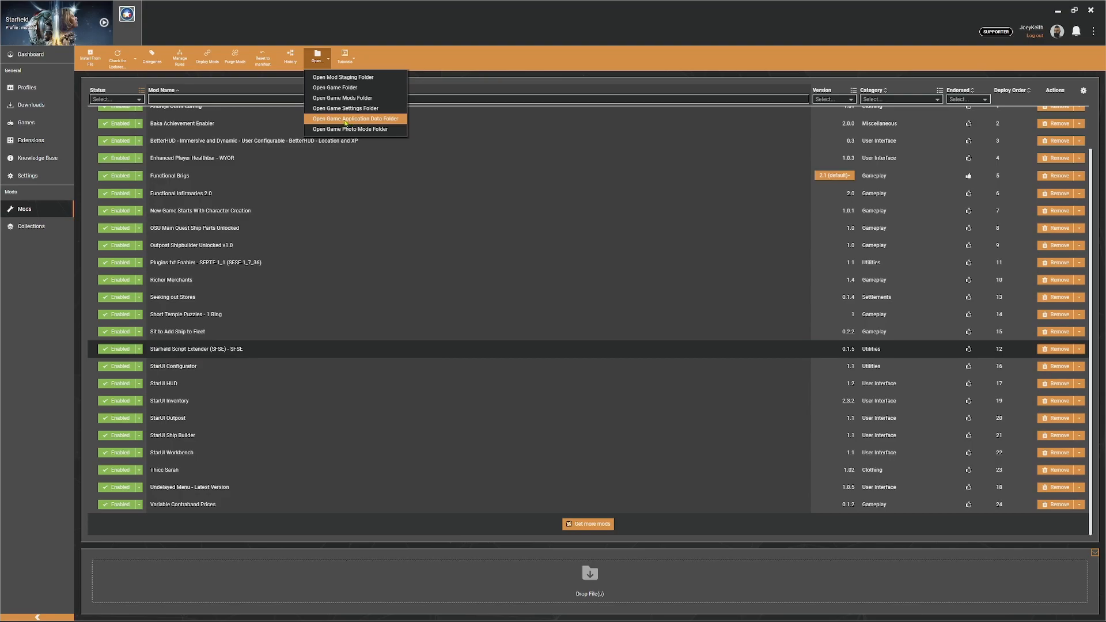
{"action": "left_click", "coordinate": [355, 118]}
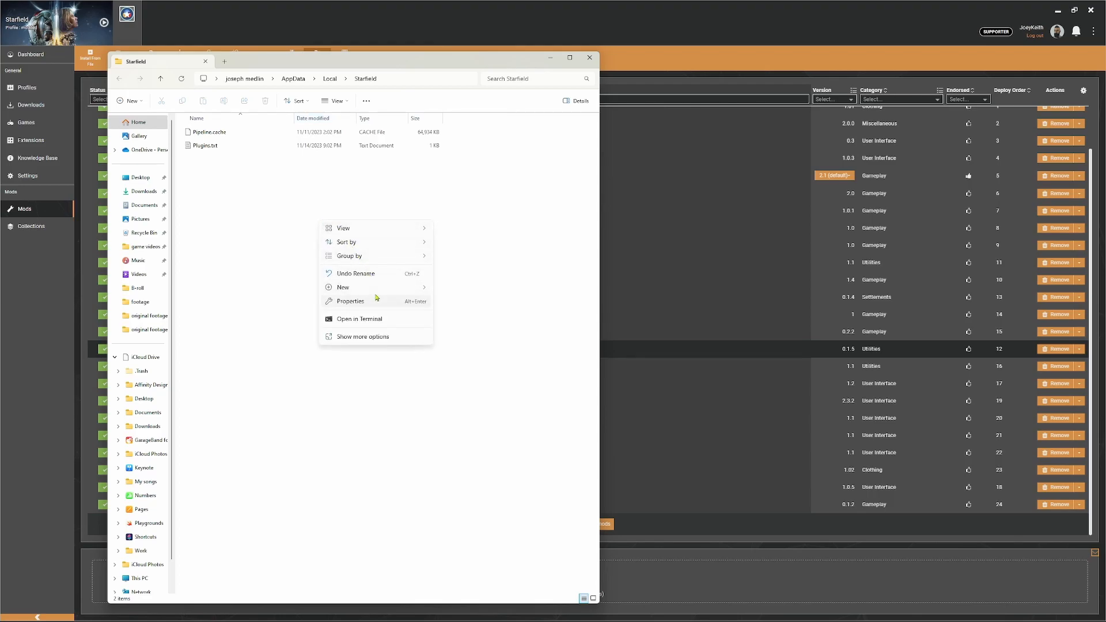
Create Plugins.txt containing # and *Jail.esm in the AppData folder and save it.
{"action": "left_click", "coordinate": [342, 287]}
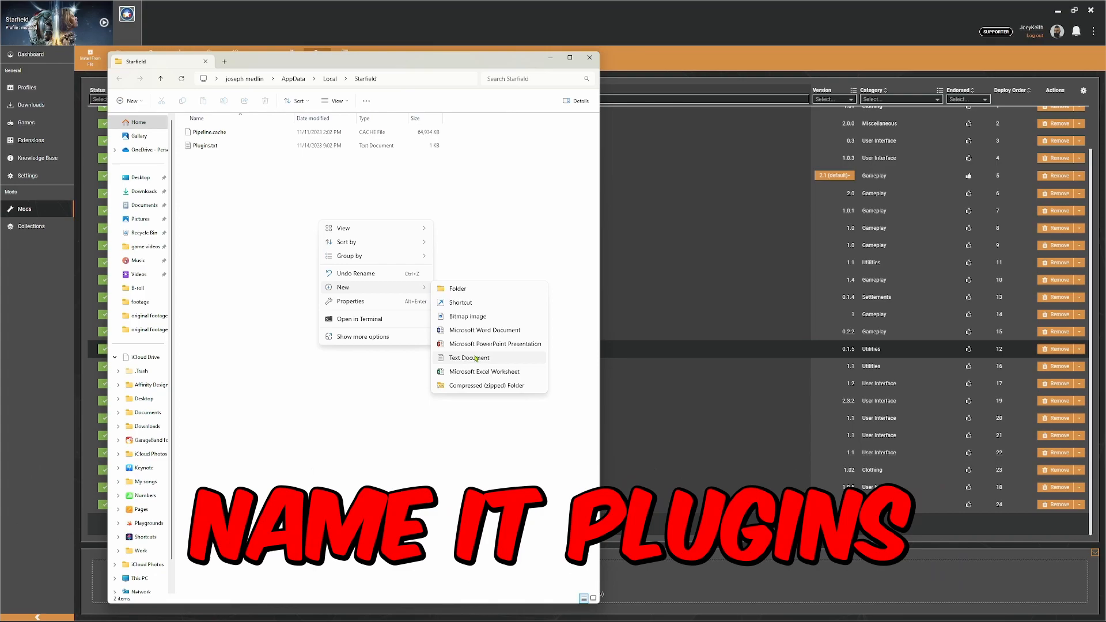
{"action": "left_click", "coordinate": [468, 358]}
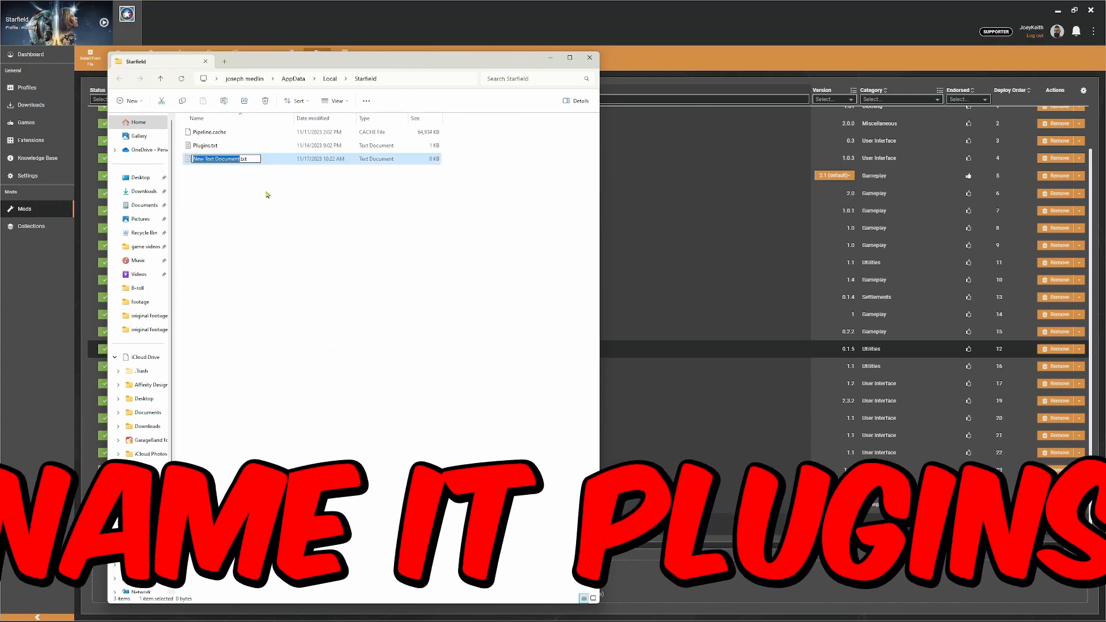
{"action": "right_click", "coordinate": [222, 159]}
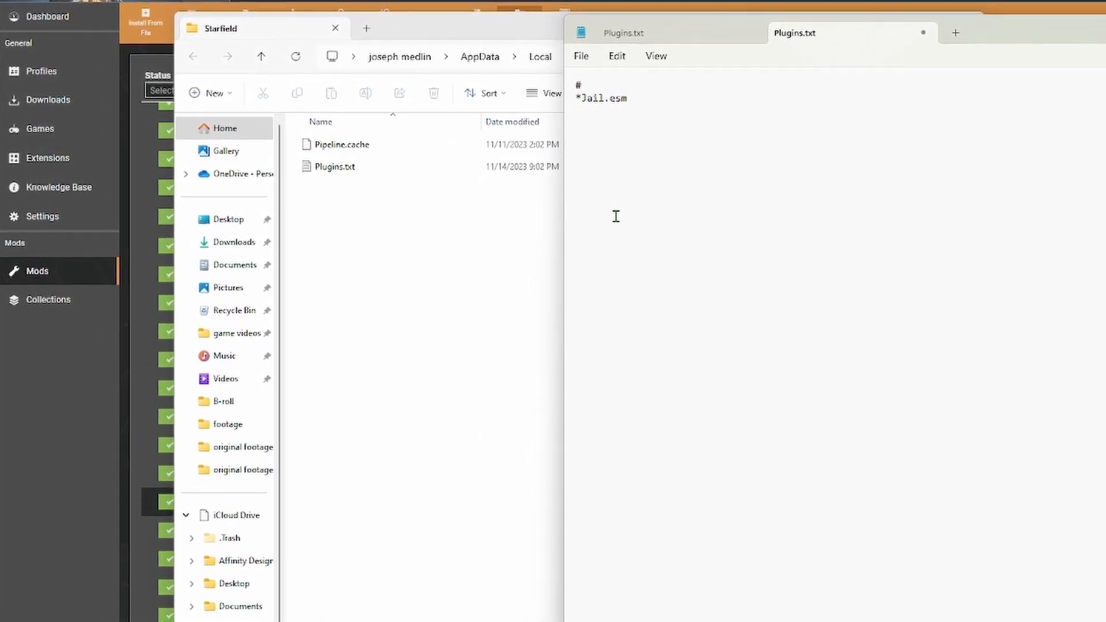
{"action": "left_click", "coordinate": [355, 79]}
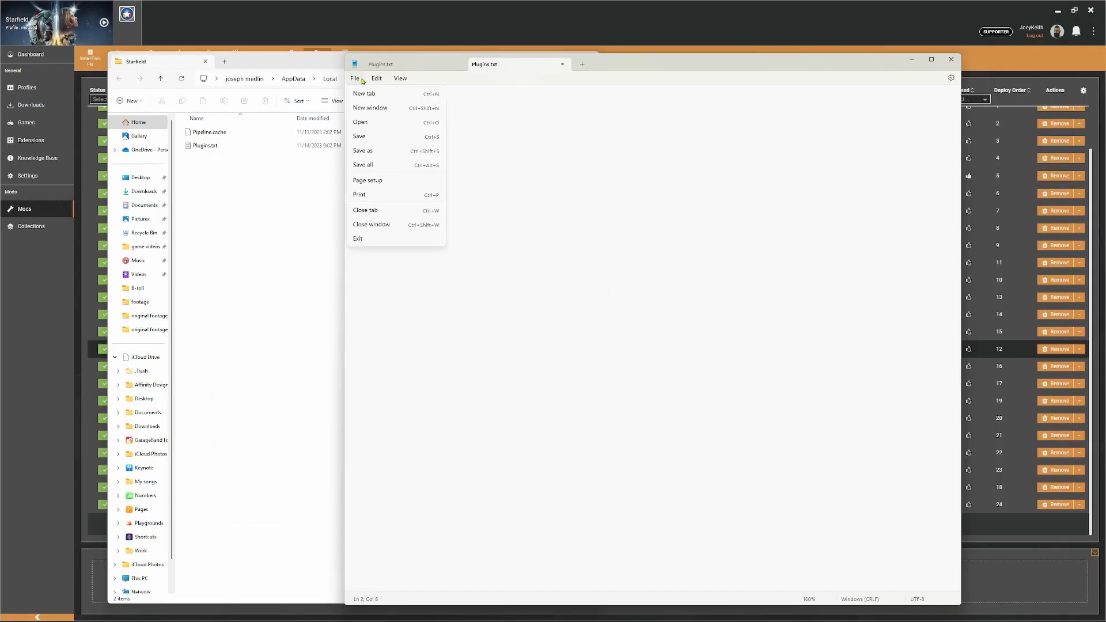
{"action": "mouse_move", "coordinate": [403, 139]}
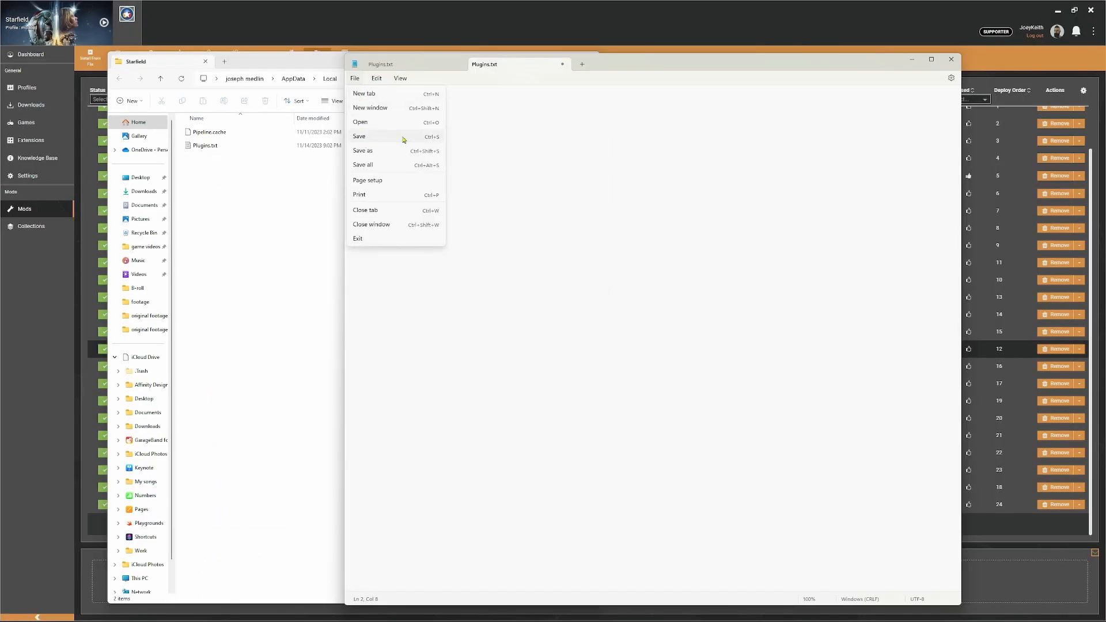
{"action": "mouse_move", "coordinate": [364, 144]}
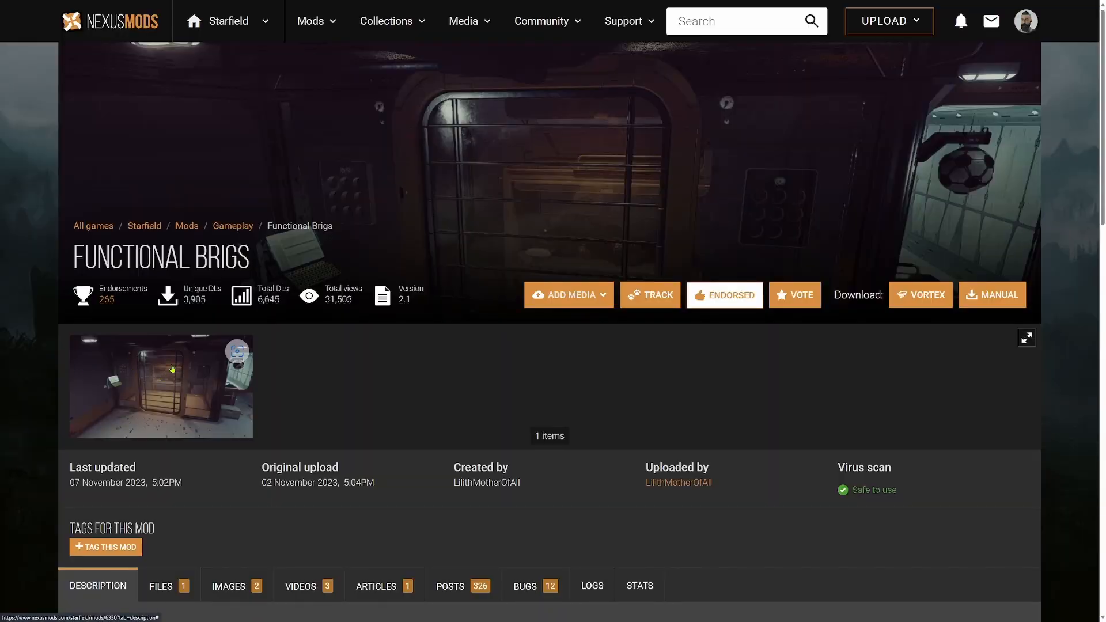
Extract the Functional Brigs zip to its suggested folder and open Starfield's install folder.
{"action": "scroll", "scroll_direction": "down", "scroll_amount": 3}
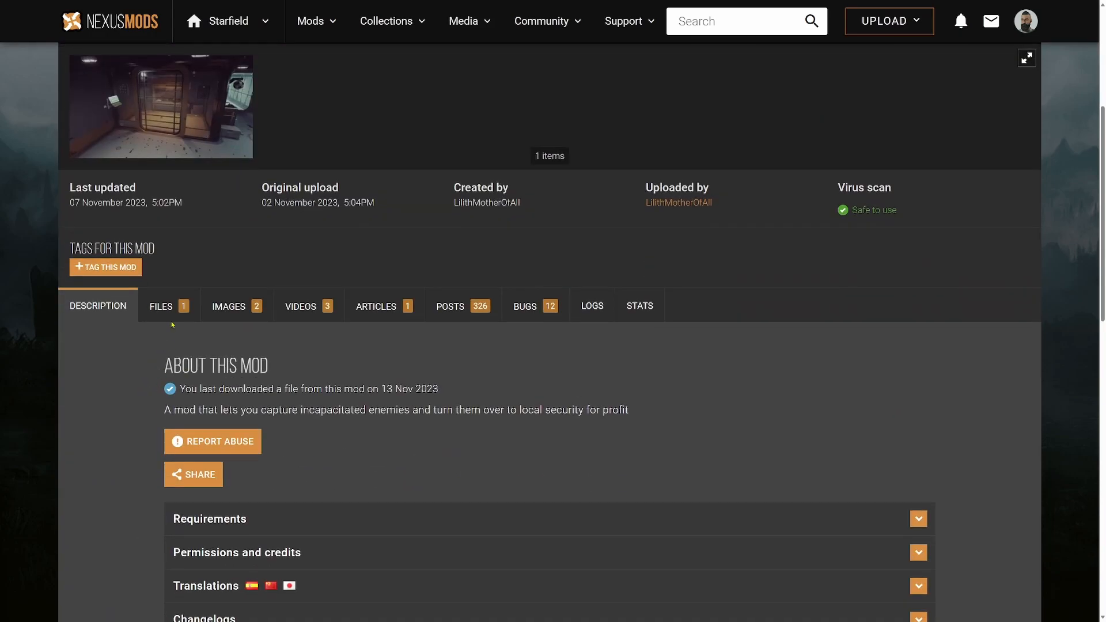
{"action": "left_click", "coordinate": [161, 305]}
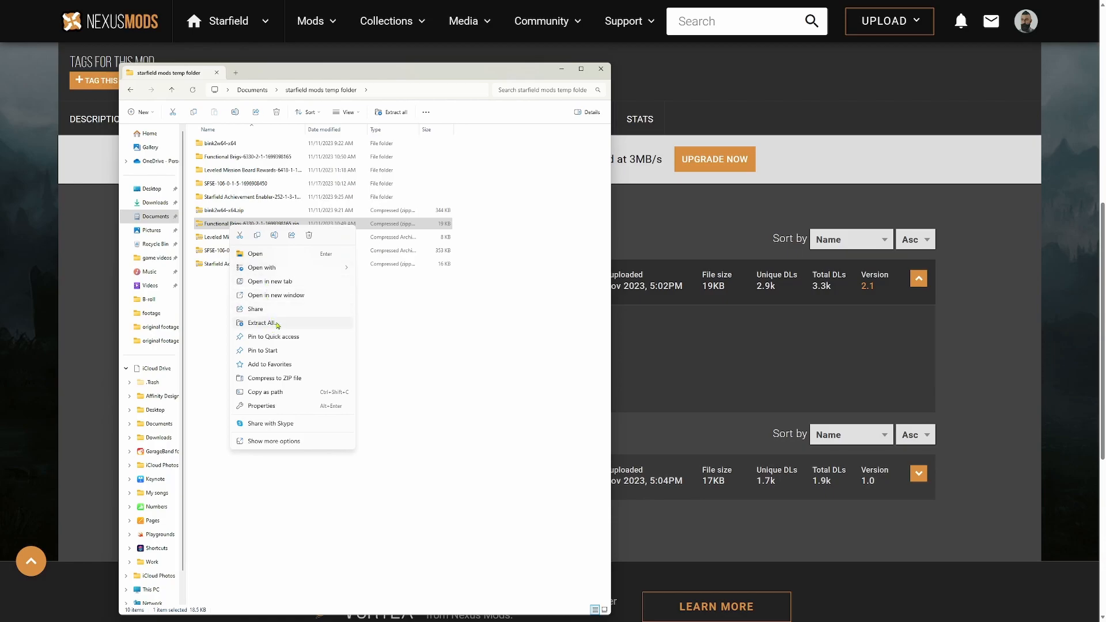
{"action": "left_click", "coordinate": [261, 323]}
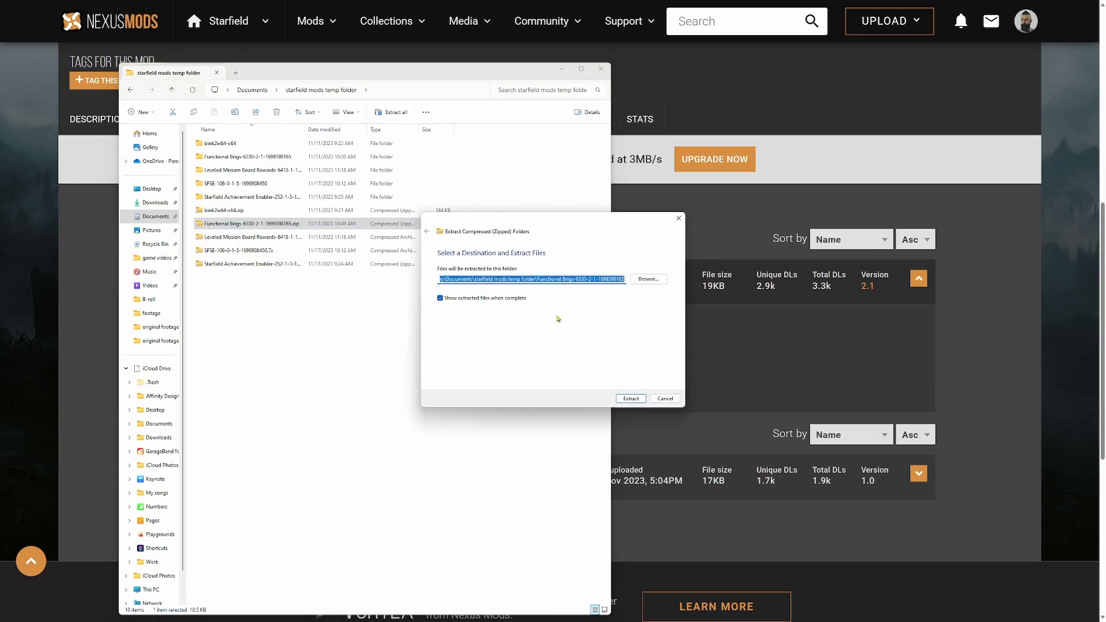
{"action": "left_click", "coordinate": [630, 399]}
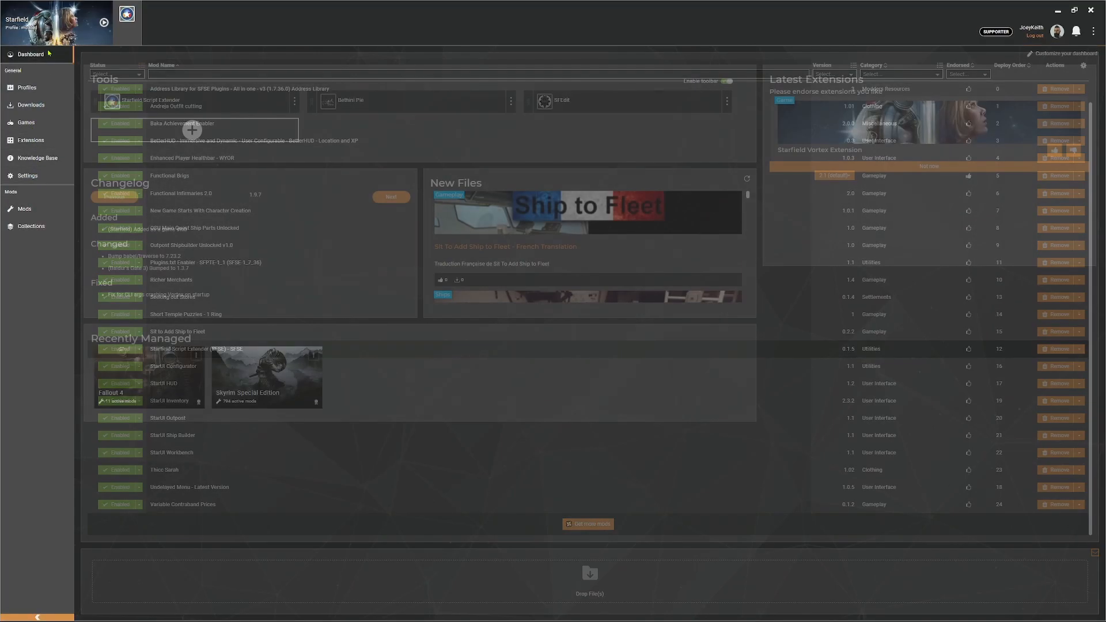
{"action": "left_click", "coordinate": [25, 209]}
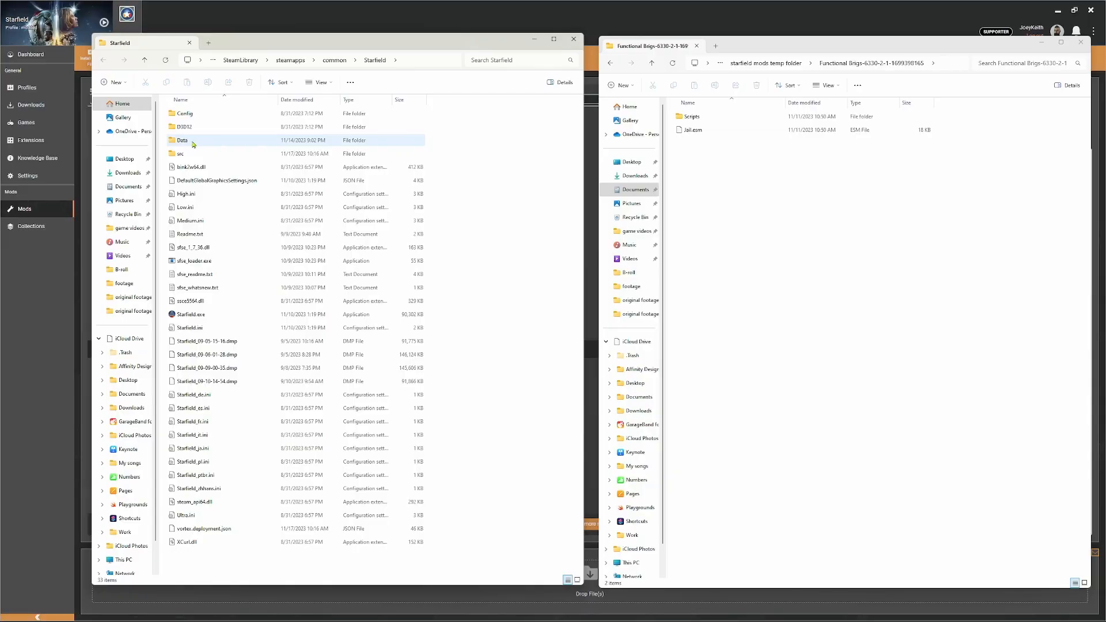
Open the game's Data\Scripts folder beside the mod's Scripts folder with six JailScript files.
{"action": "double_click", "coordinate": [182, 139]}
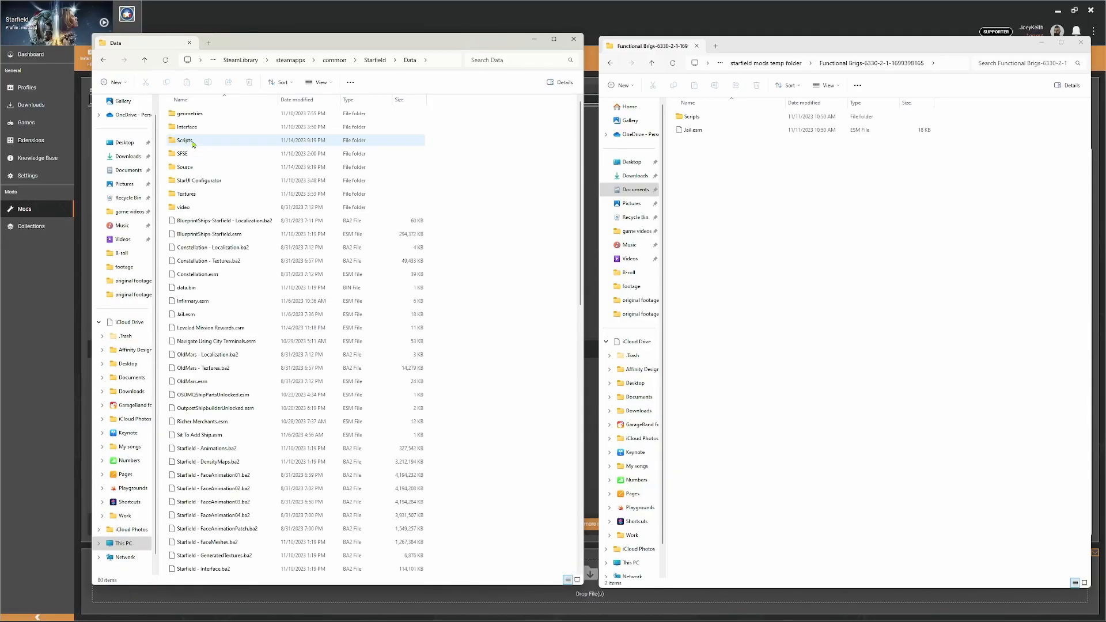
{"action": "left_click", "coordinate": [695, 130]}
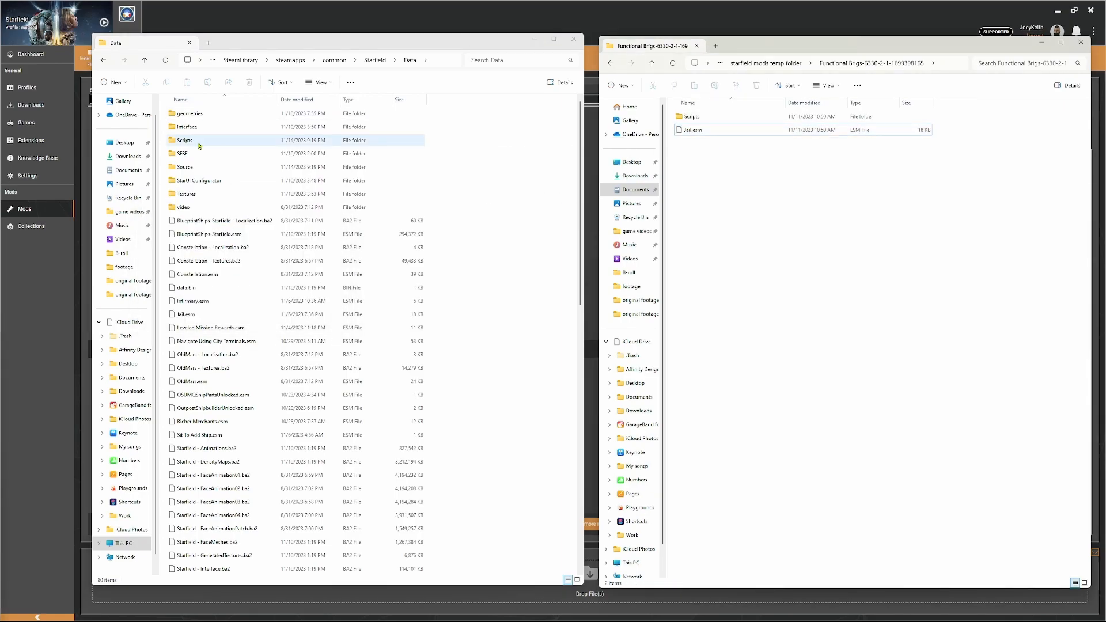
{"action": "double_click", "coordinate": [185, 139]}
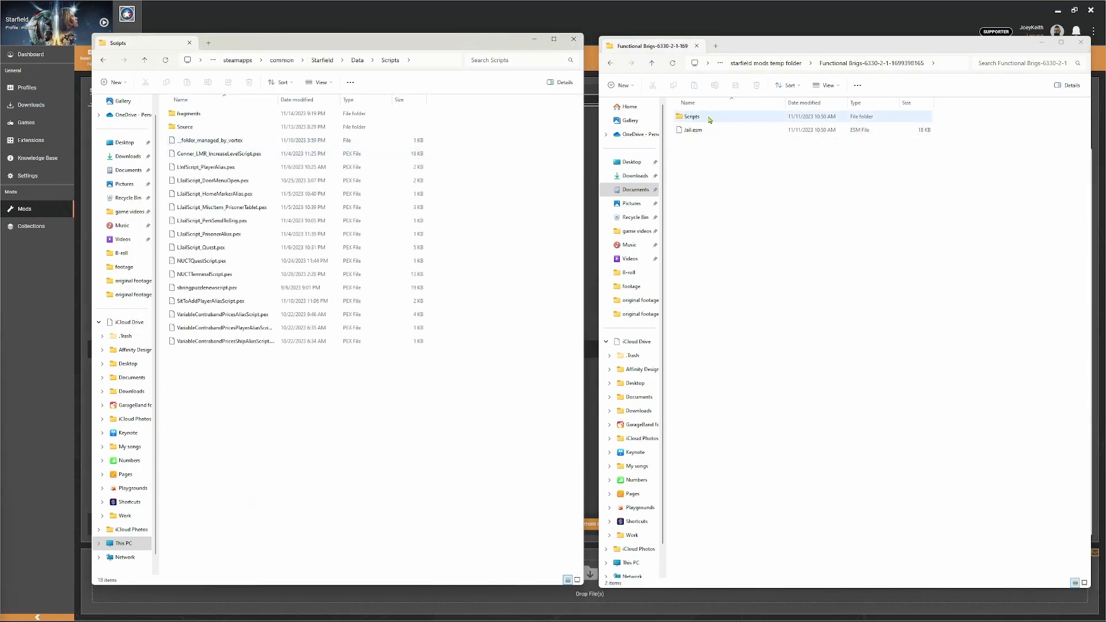
{"action": "double_click", "coordinate": [689, 116]}
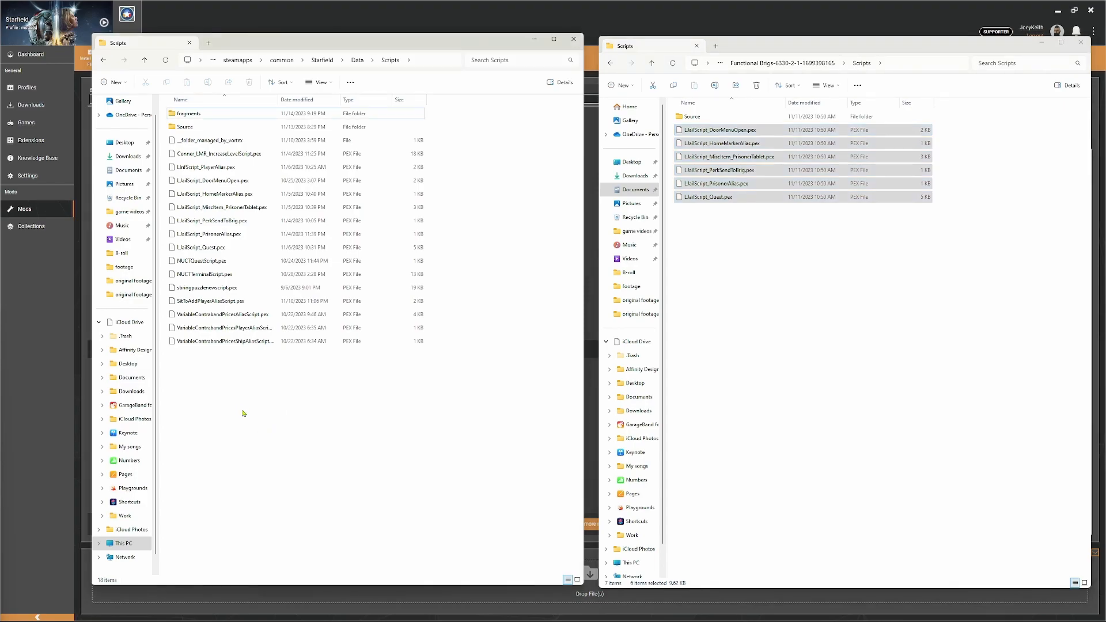
{"action": "left_click", "coordinate": [205, 127]}
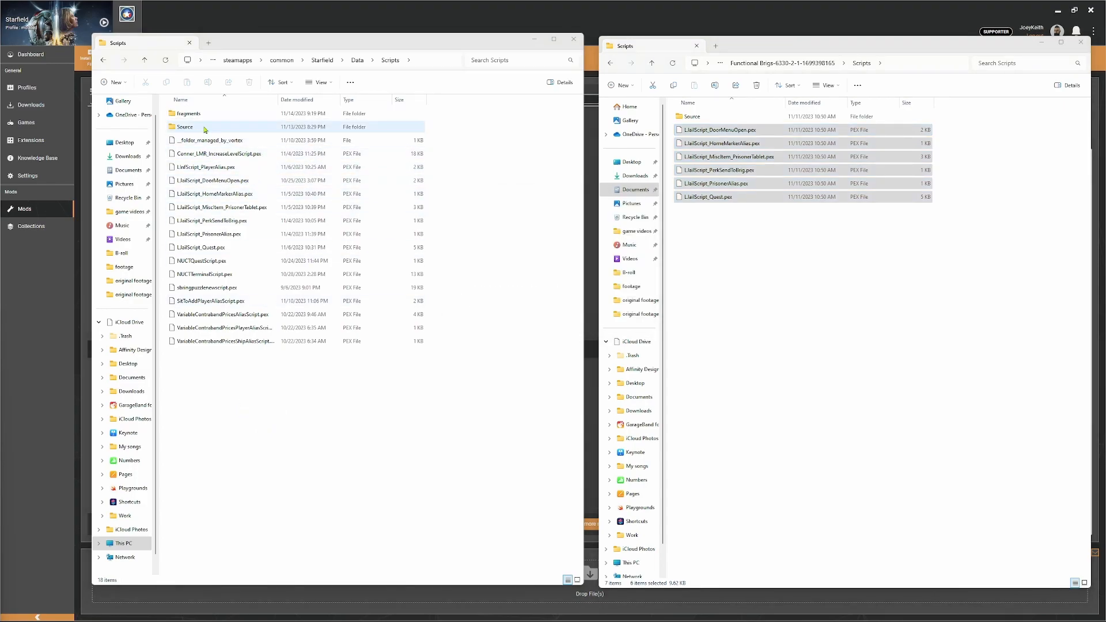
Open the game's Scripts\Source folder and cancel replacing the six existing JailScript .psc files.
{"action": "double_click", "coordinate": [184, 127]}
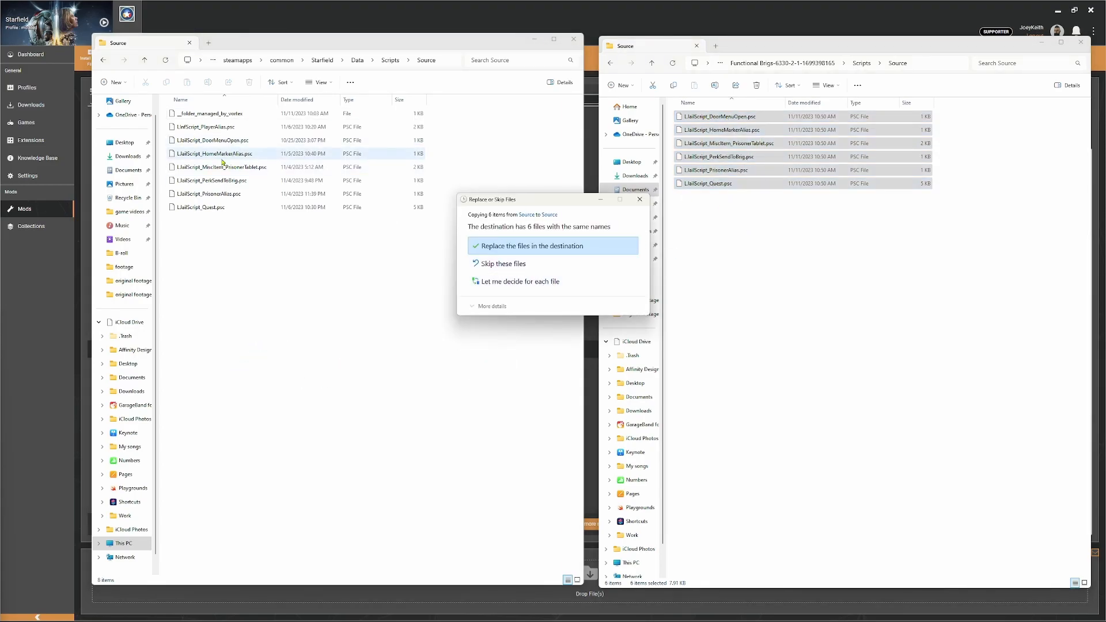
{"action": "mouse_move", "coordinate": [639, 200]}
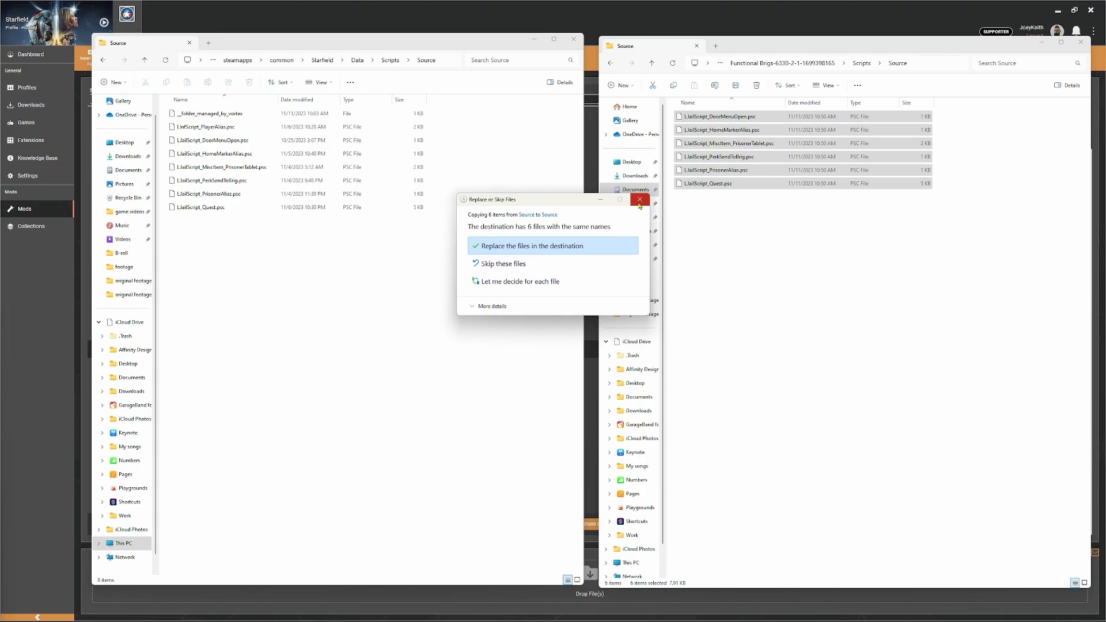
{"action": "left_click", "coordinate": [529, 245]}
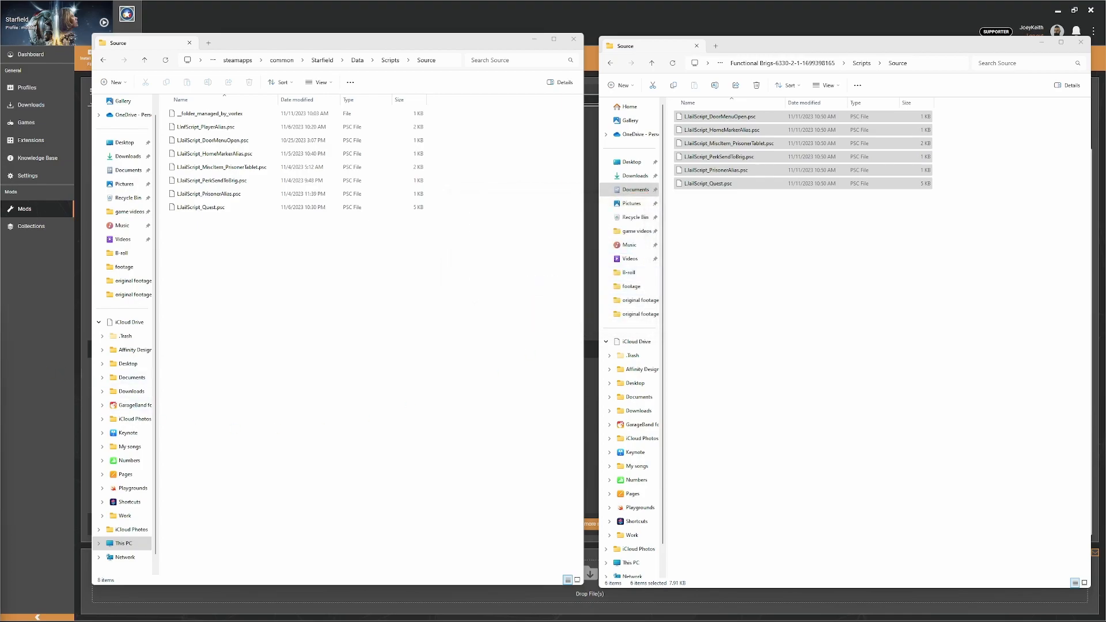